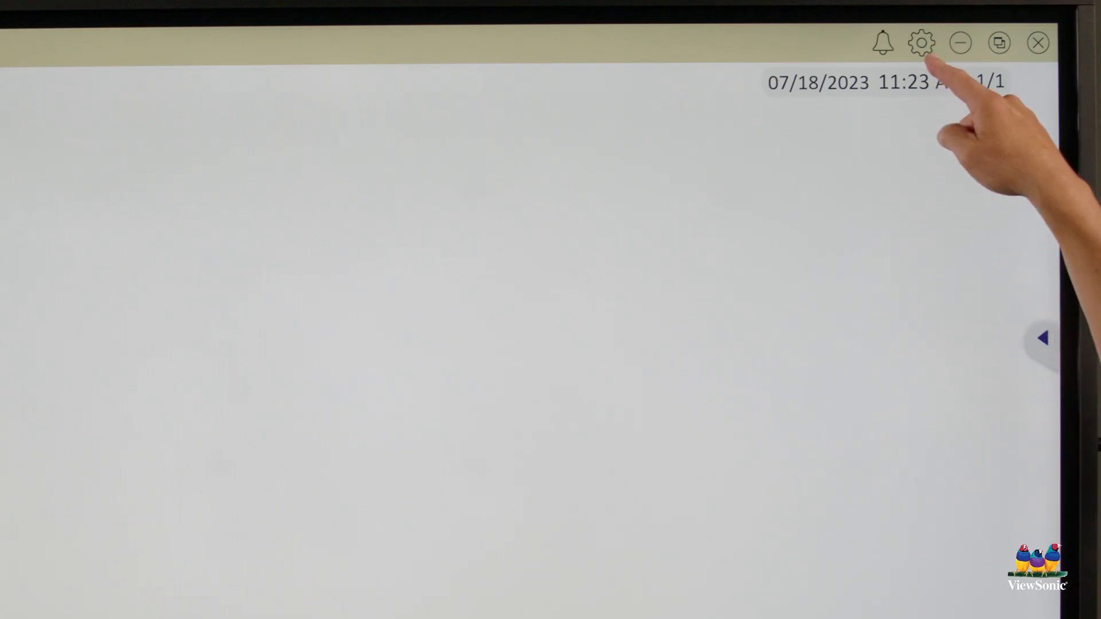
# Open Whiteboard's settings panel and show its about information before returning home.
pyautogui.click(918, 43)
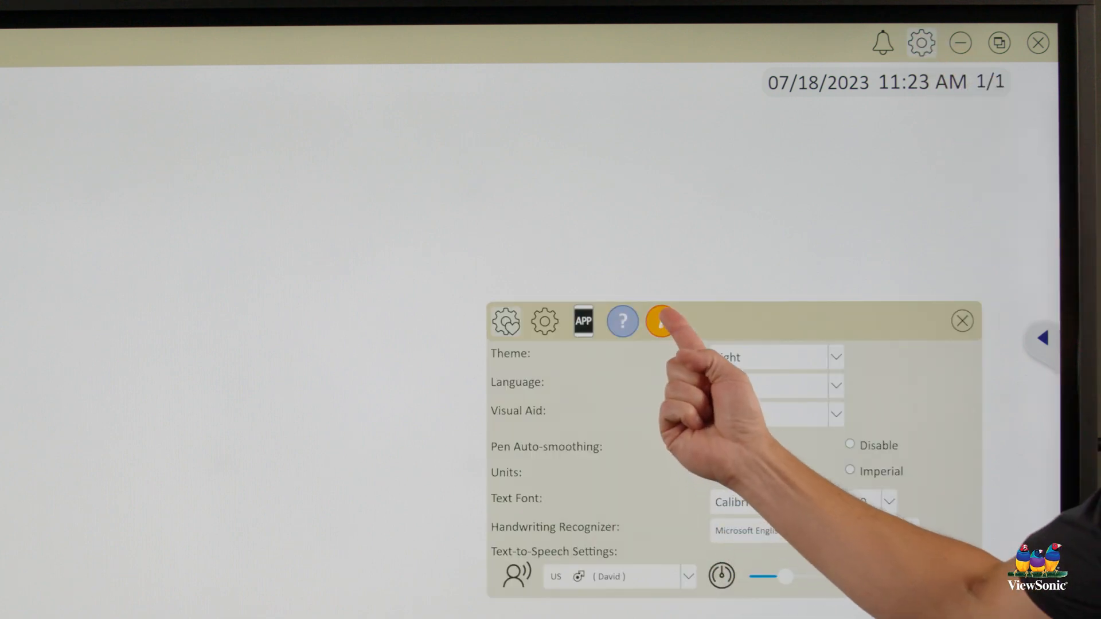
pyautogui.click(660, 321)
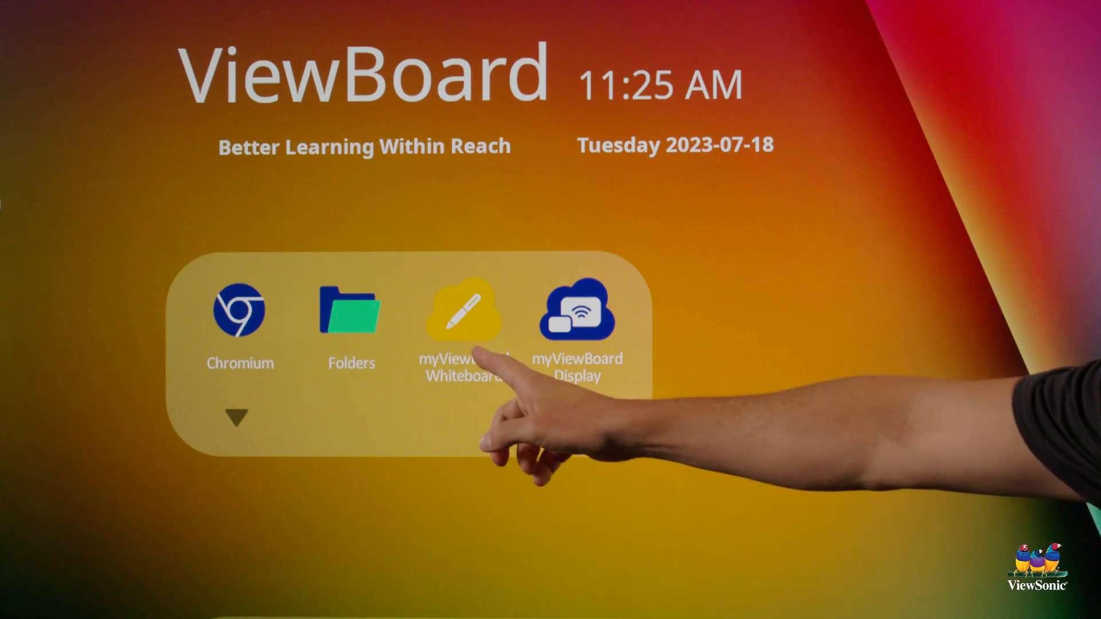
pyautogui.click(468, 318)
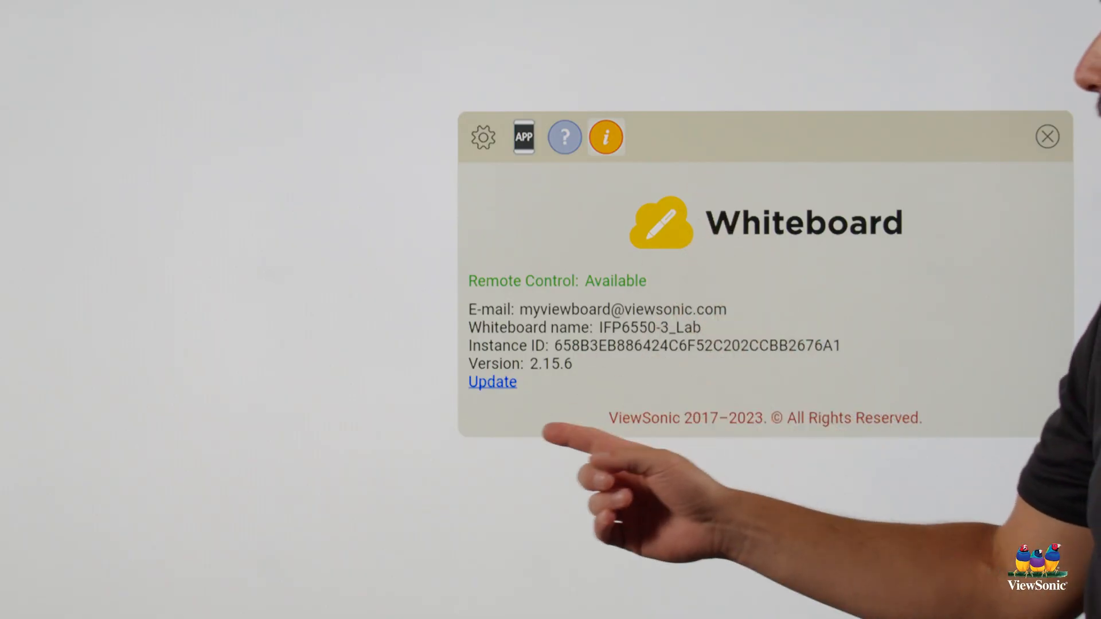
pyautogui.click(492, 382)
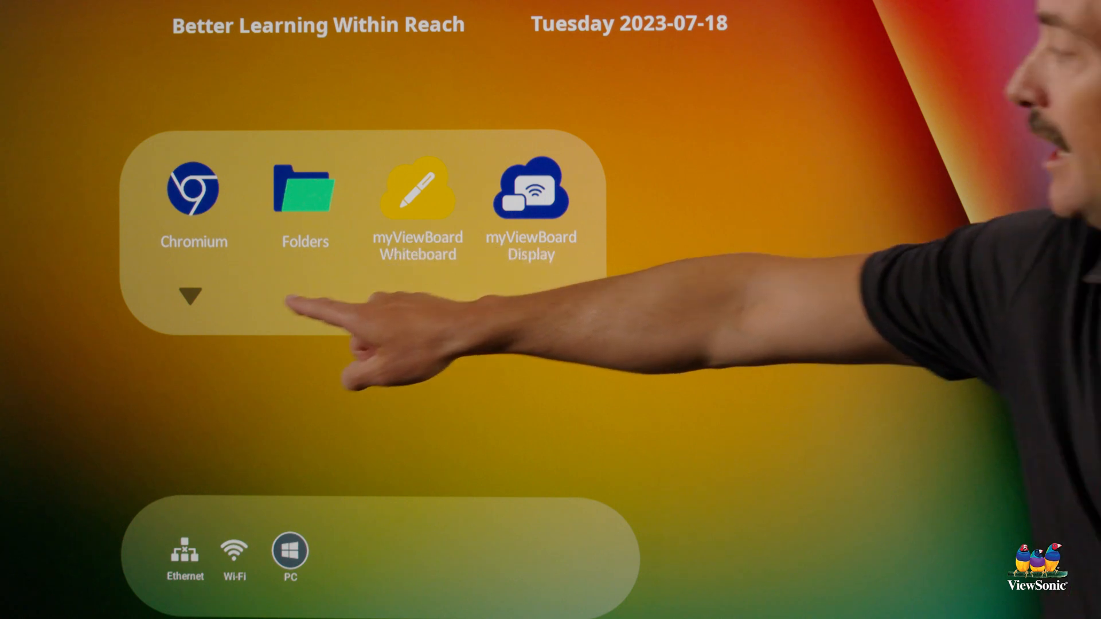
# Reach advanced settings and choose Set password on the Attention prompt.
pyautogui.click(189, 298)
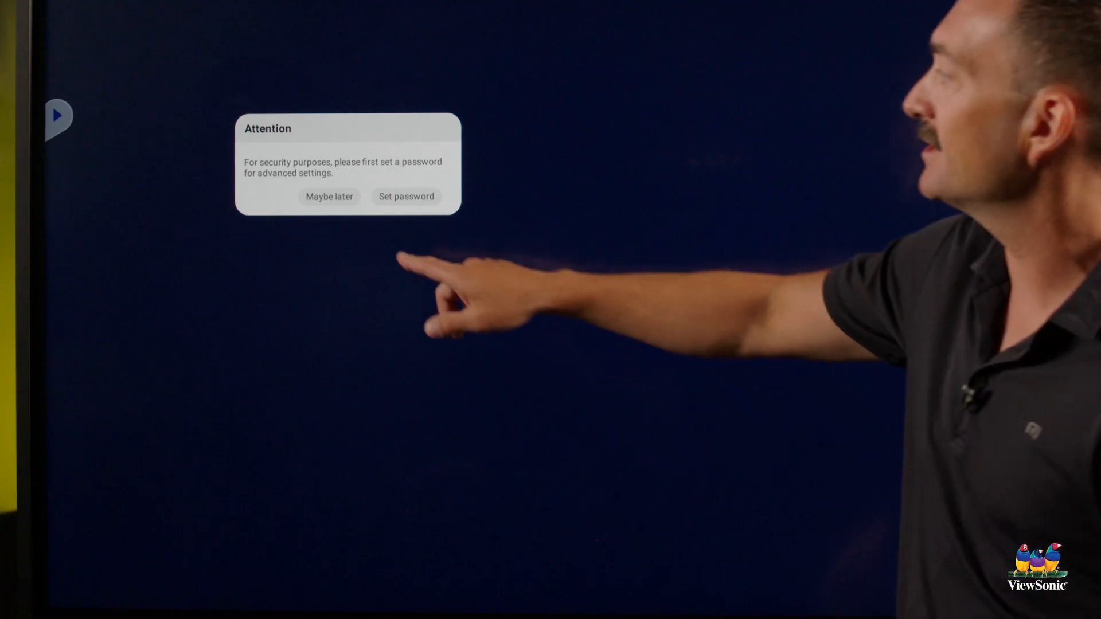
pyautogui.click(405, 197)
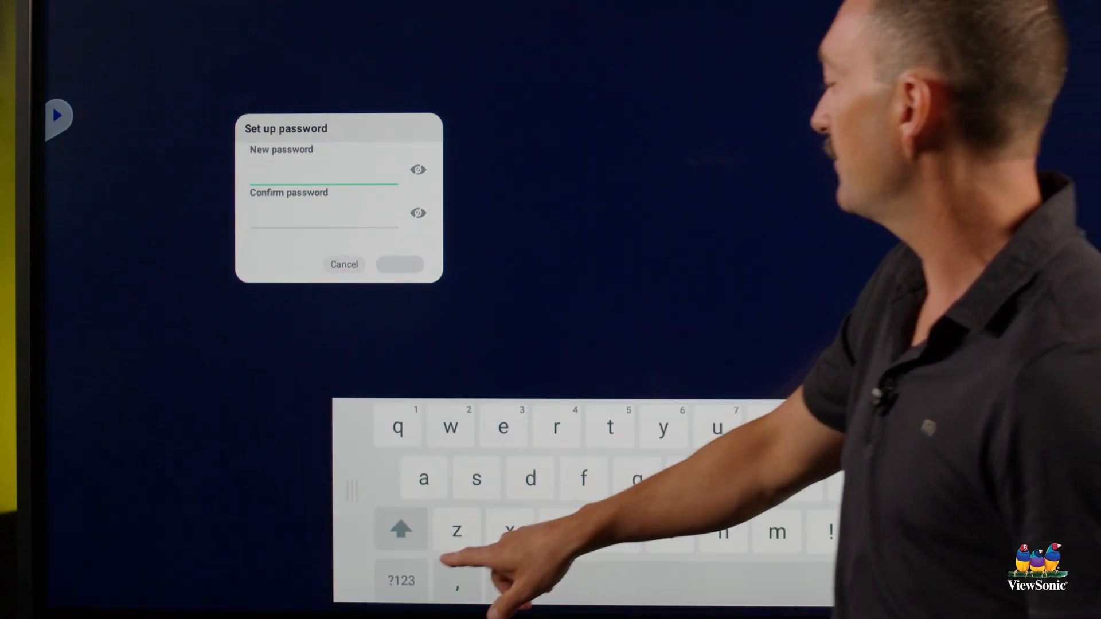